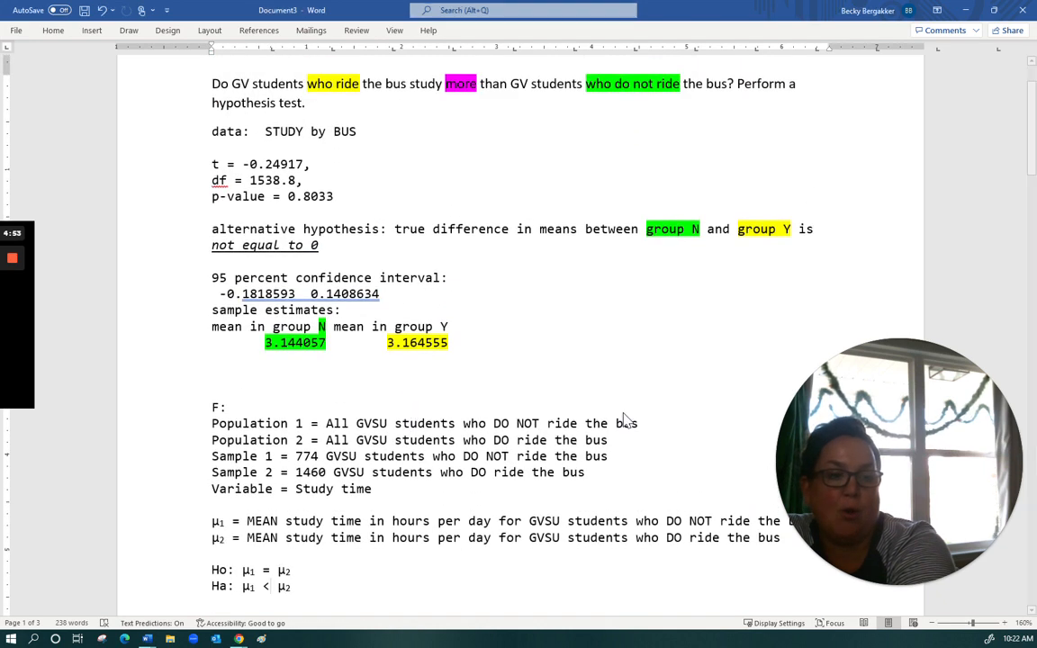
- Highlight the non-rider population description in green
drag(324, 423, 638, 423)
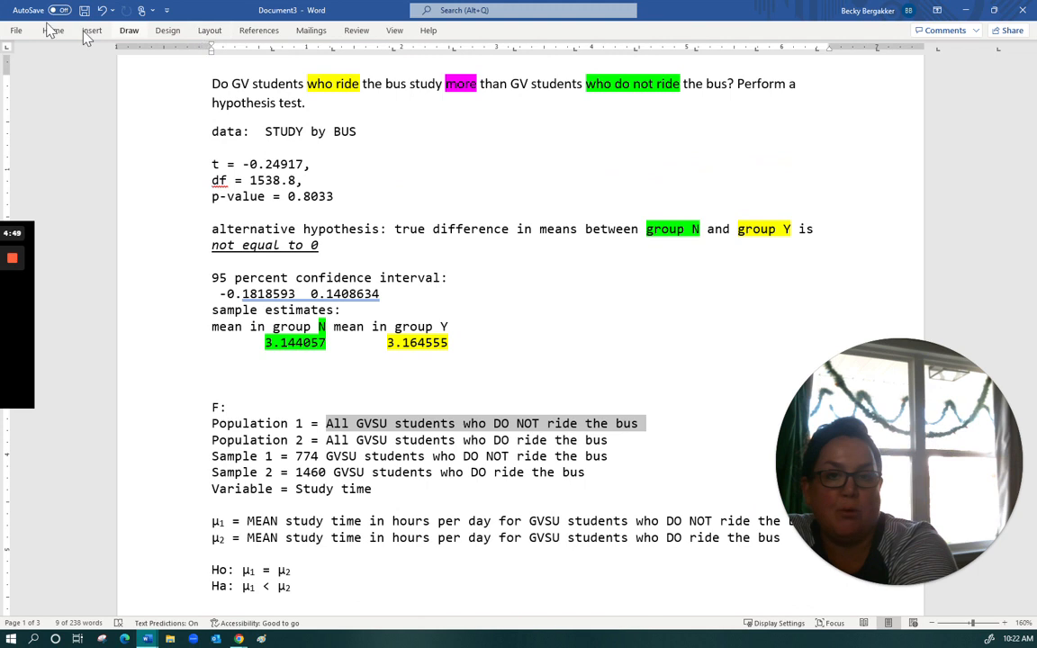
click(54, 29)
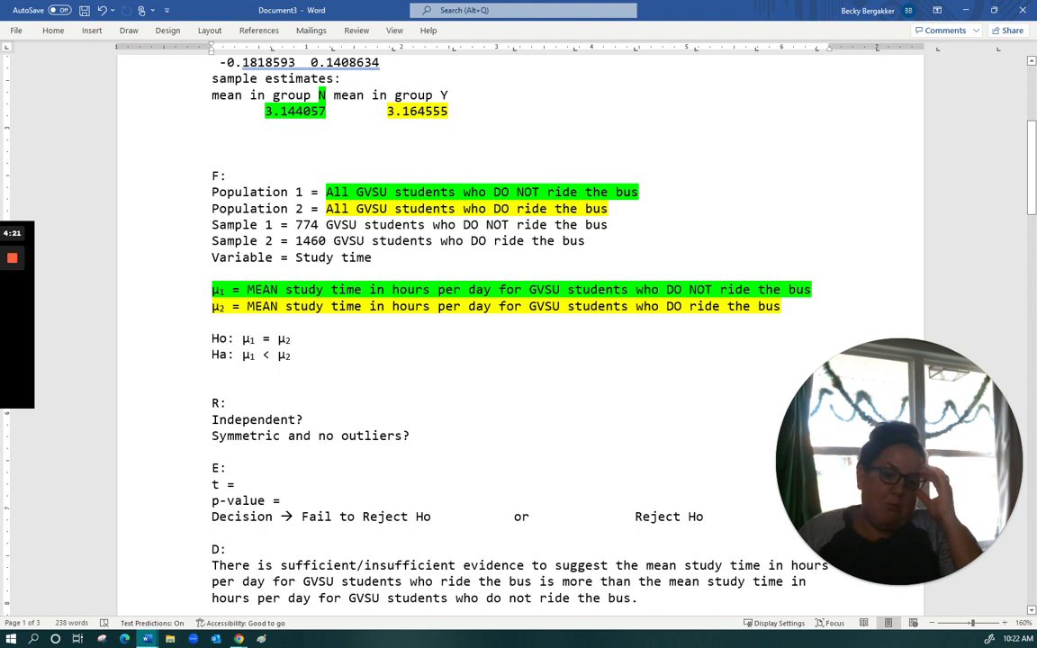
- Answer the independence condition with 'Yes'
text(YEs)
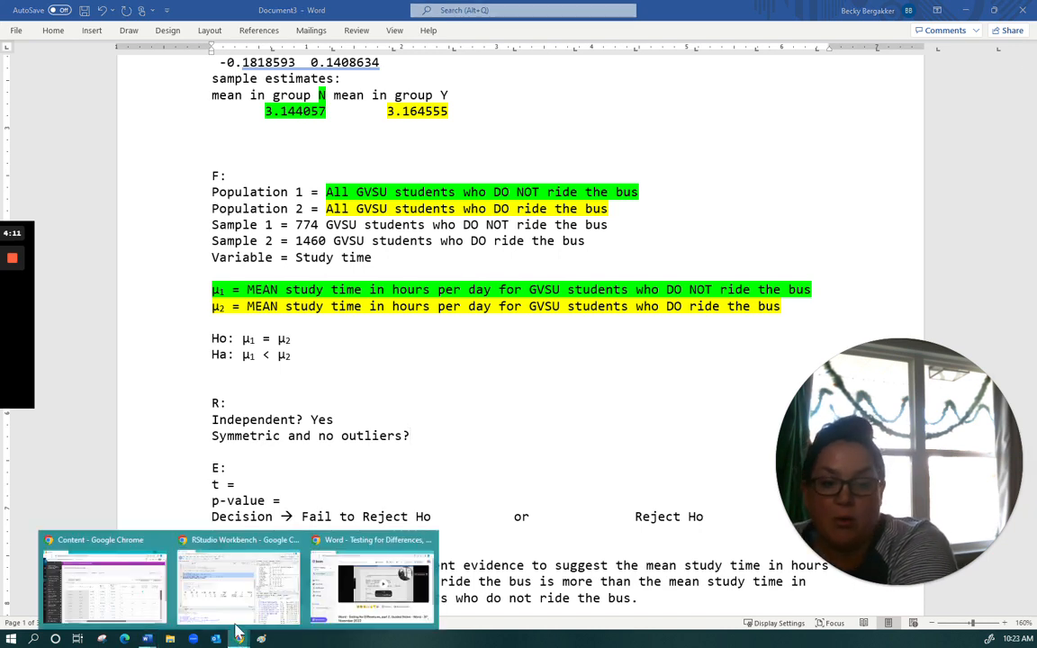
- View the study-time histograms by bus group in RStudio to check shape conditions
click(238, 585)
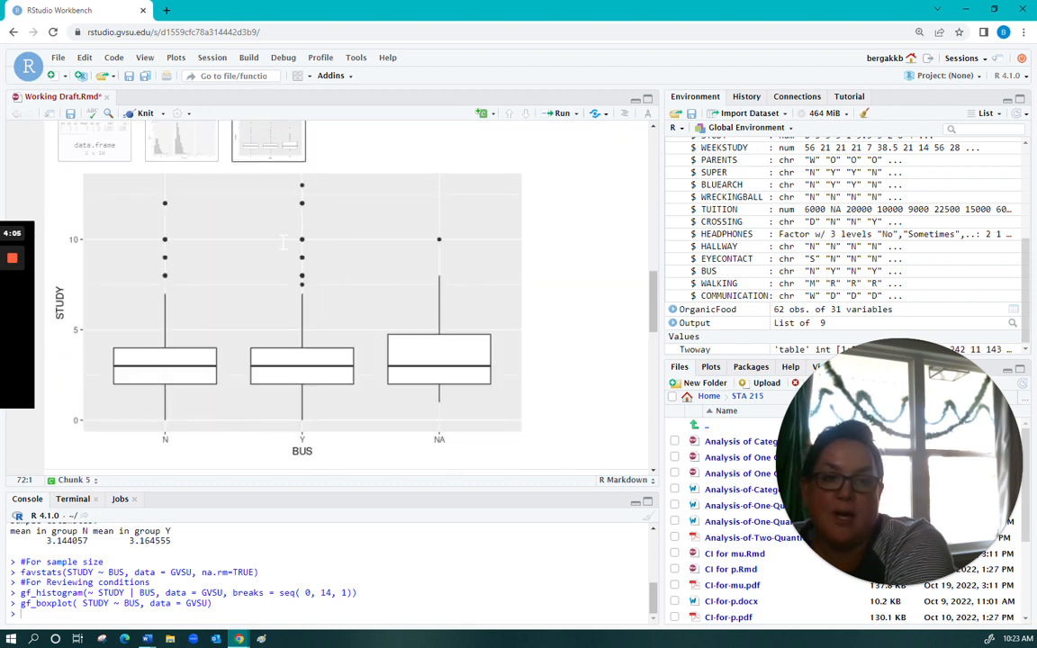
click(94, 178)
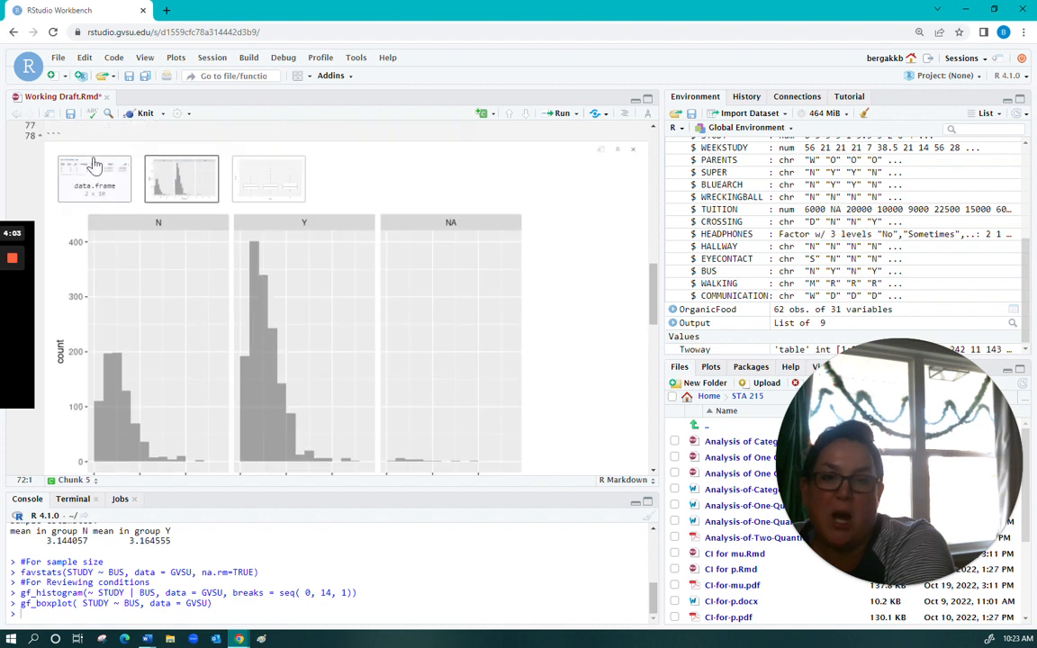
click(94, 179)
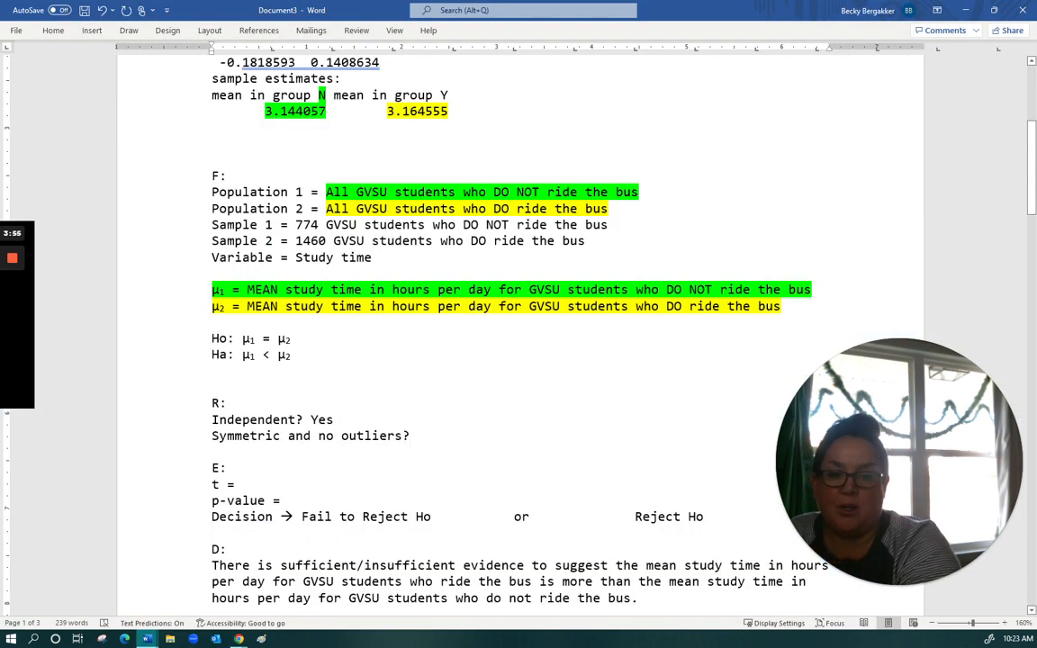
- Enter 'Good given sample size' for symmetry and record t = -0.24917
text(Go)
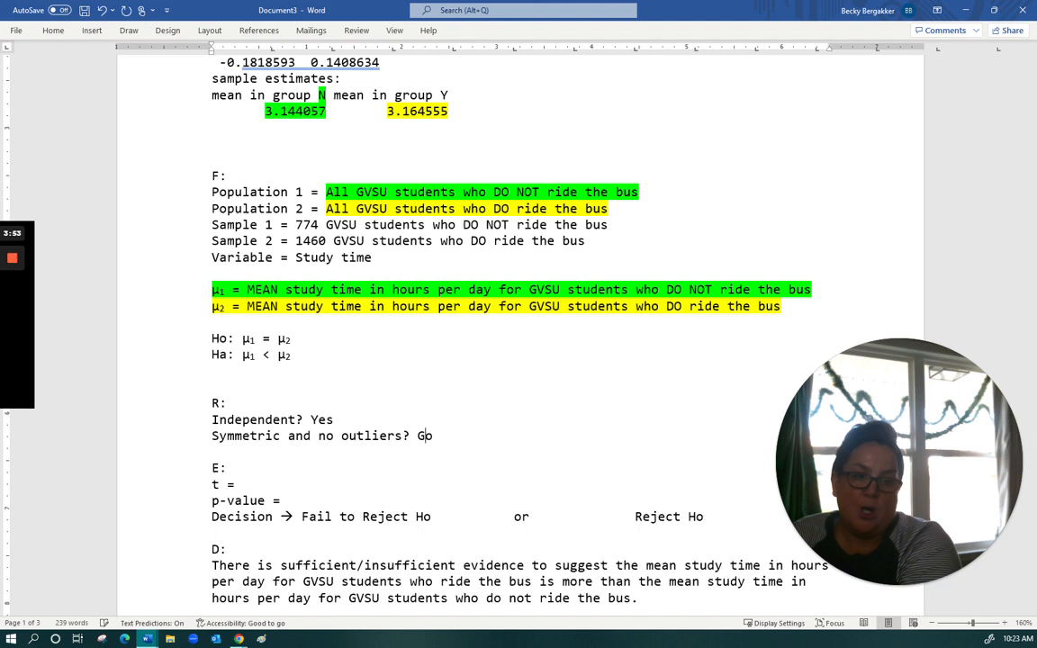
text(od given sample size)
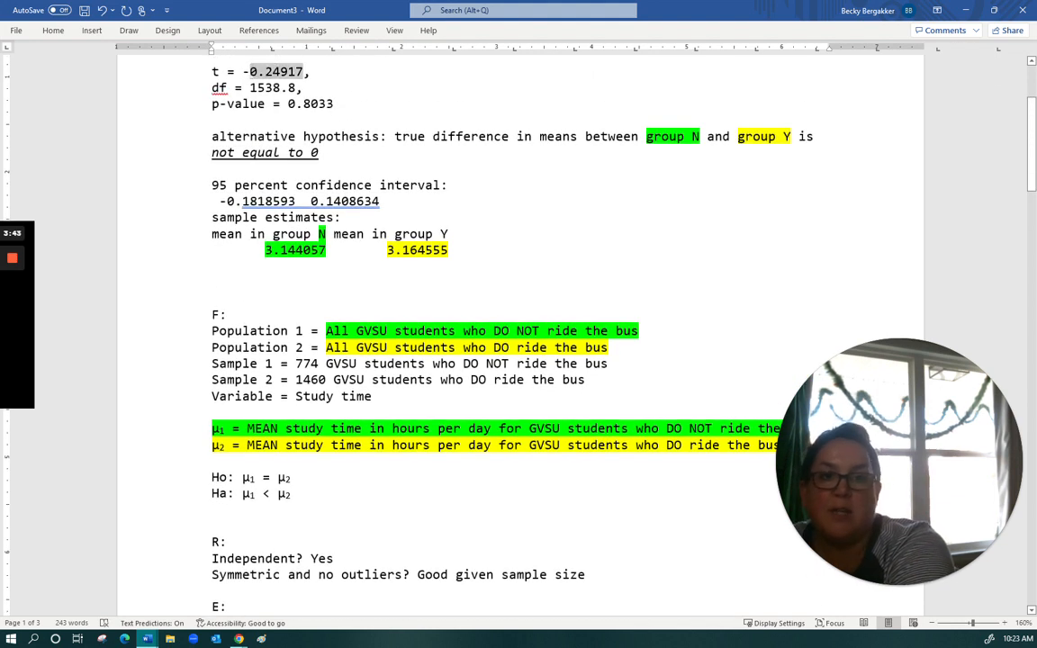
scroll(down, 3)
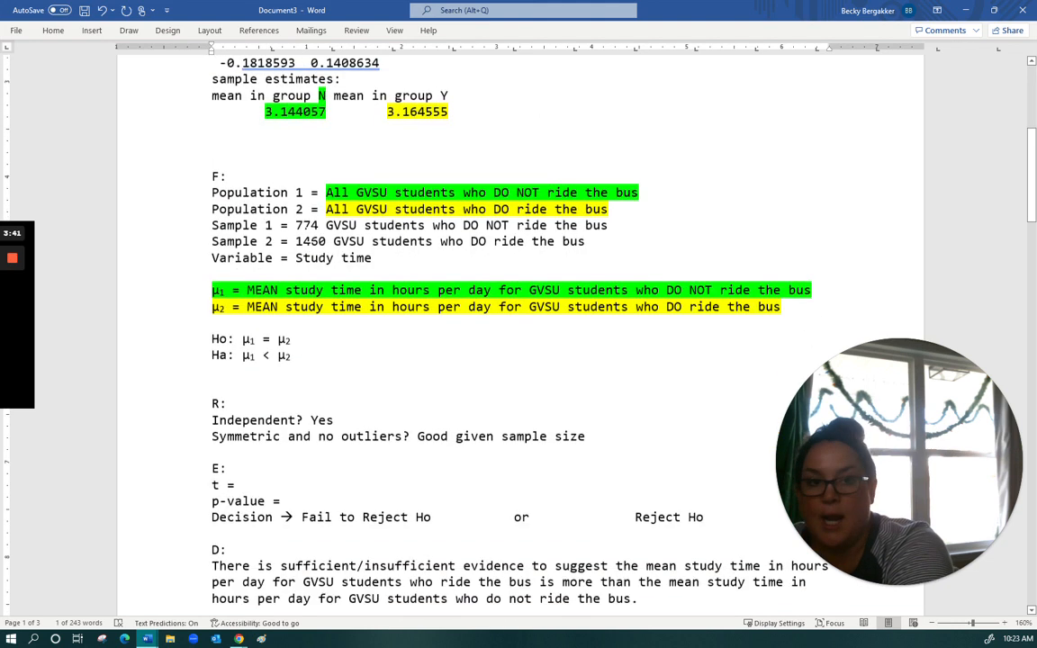
scroll(down, 3)
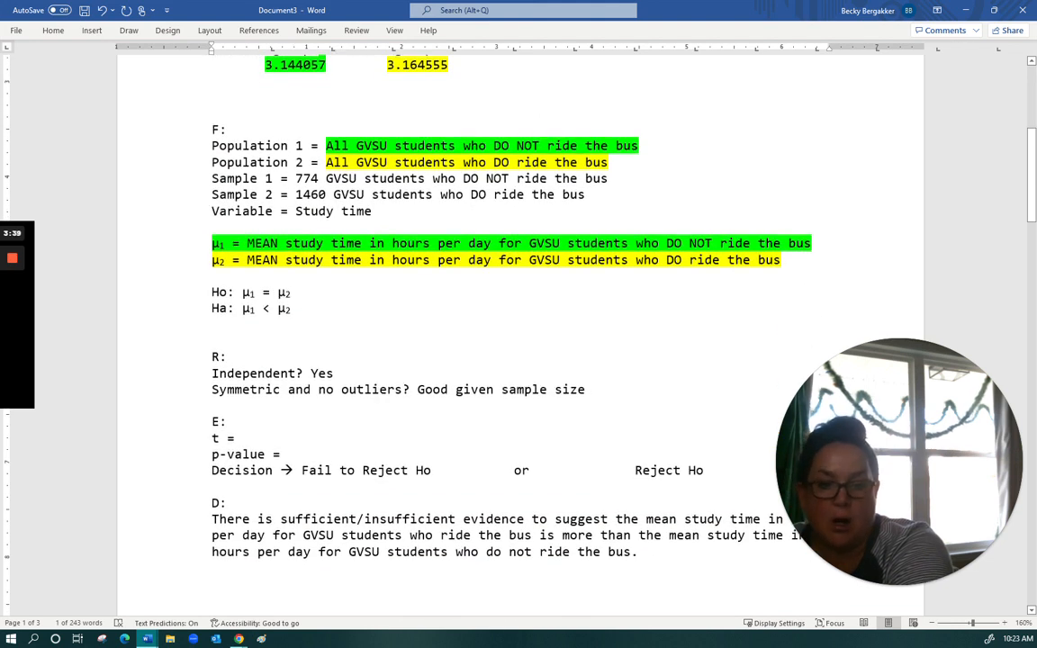
text(-0.24917)
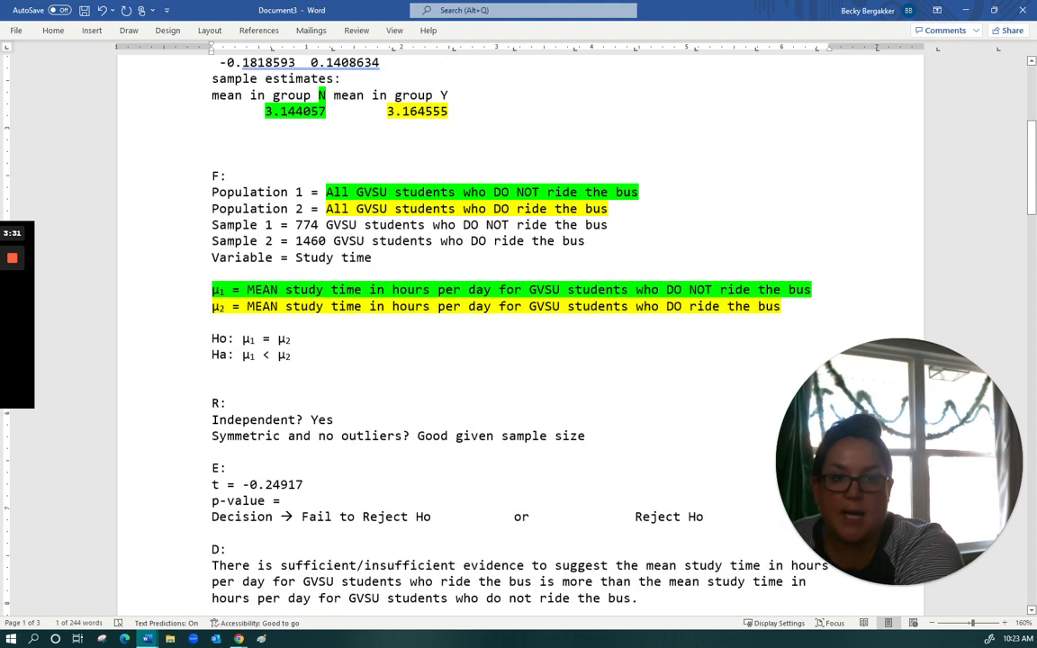
- Enter the p-value as 0.8033/2 = 0.40 for the one-tailed test
text(0.8033)
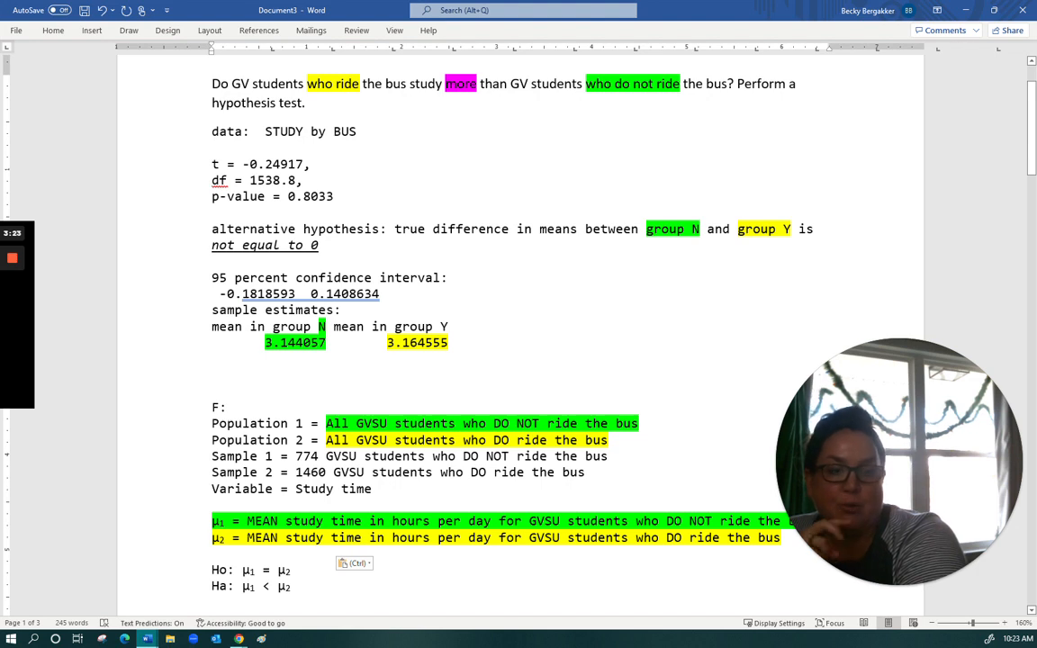
scroll(down, 3)
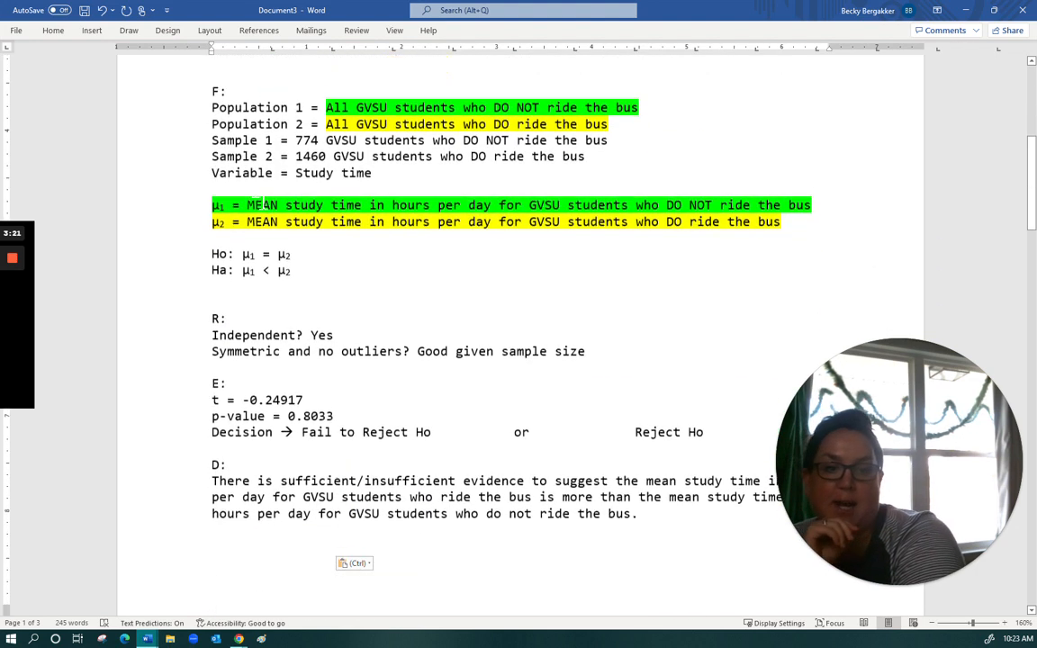
scroll(down, 3)
text(/)
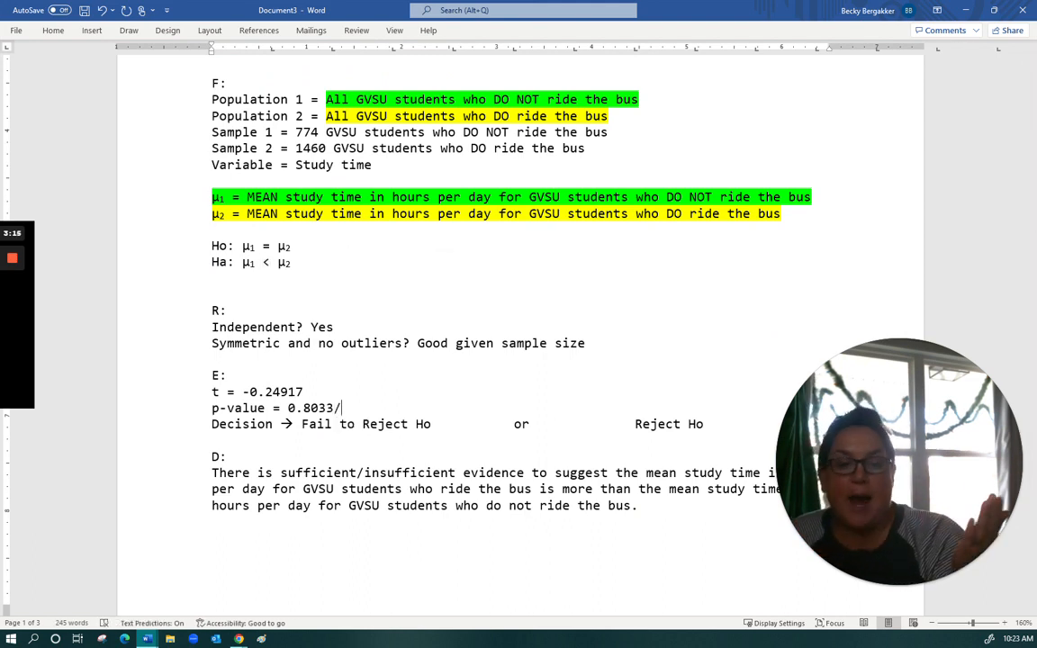
text(2 =)
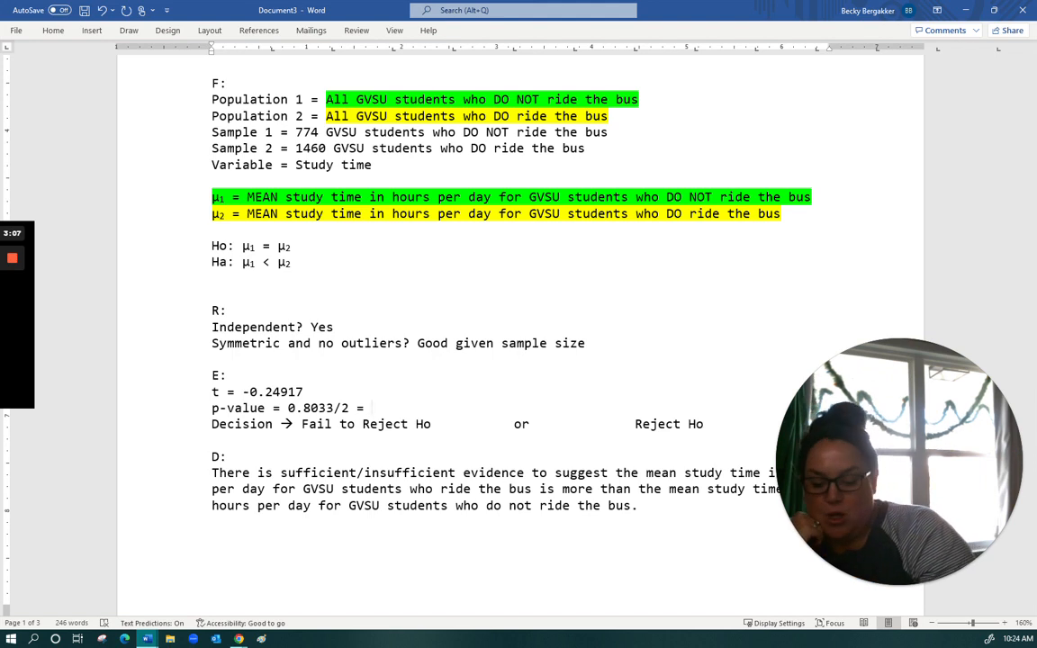
text(0.40)
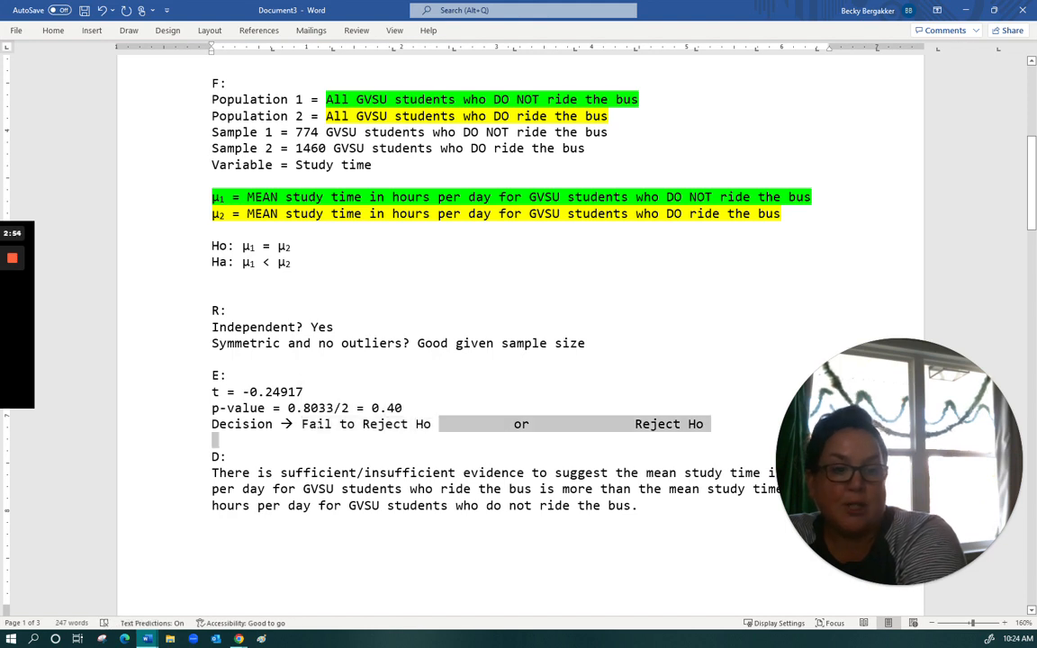
- Underline 'Fail to Reject Ho' and select the conclusion sentence stating insufficient evidence
drag(302, 425, 430, 425)
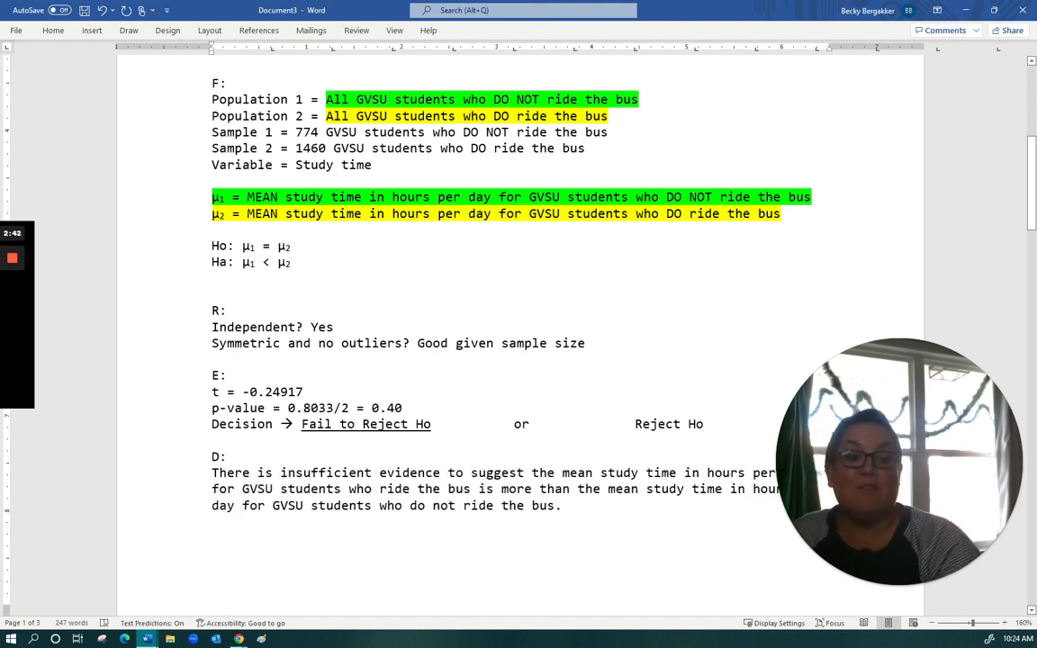
scroll(down, 3)
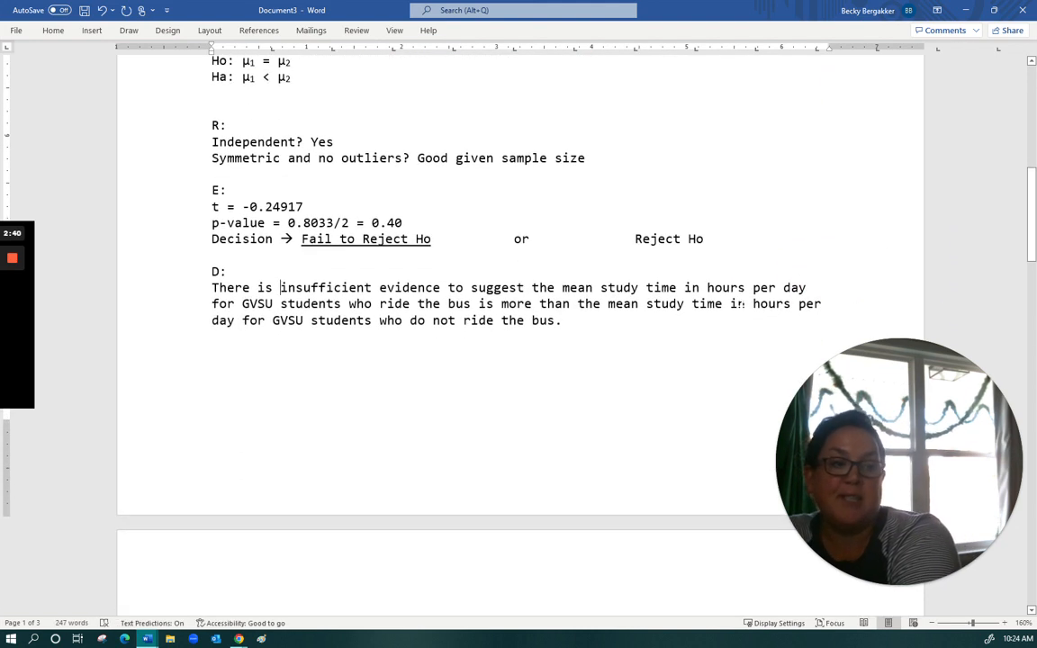
drag(281, 288, 562, 320)
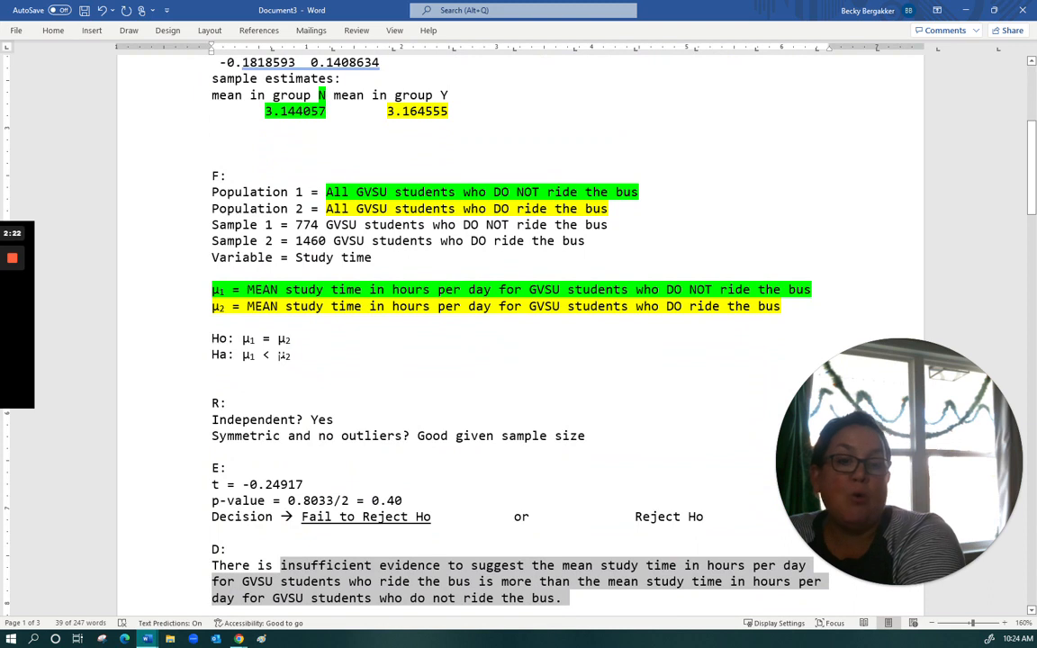
- Scroll between the question and conclusion to match rider (yellow) and non-rider (green) highlights
scroll(down, 3)
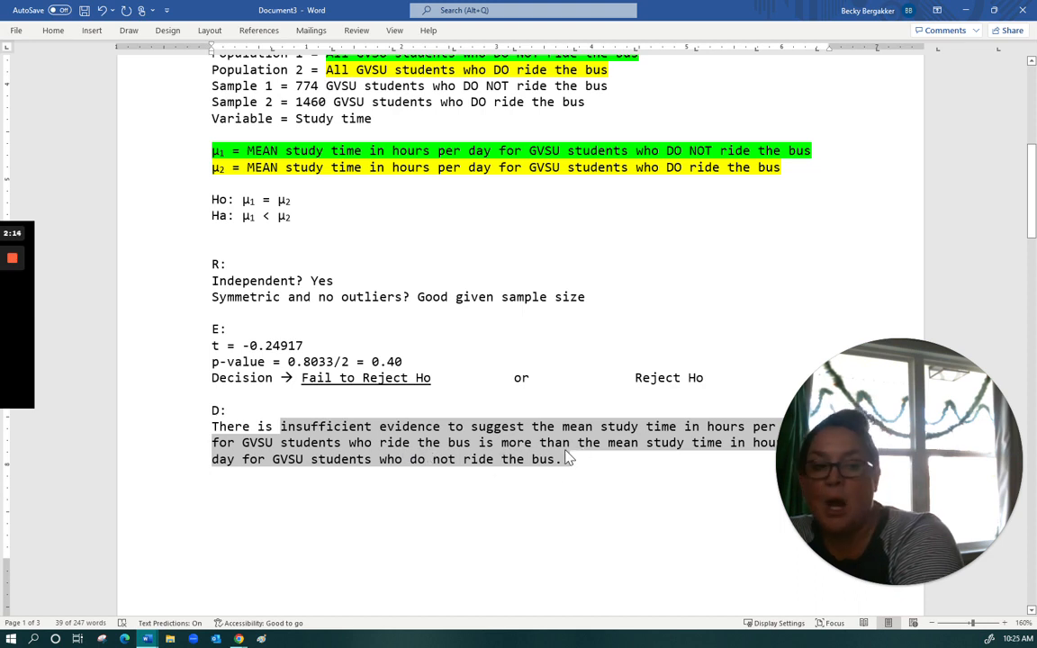
scroll(down, 3)
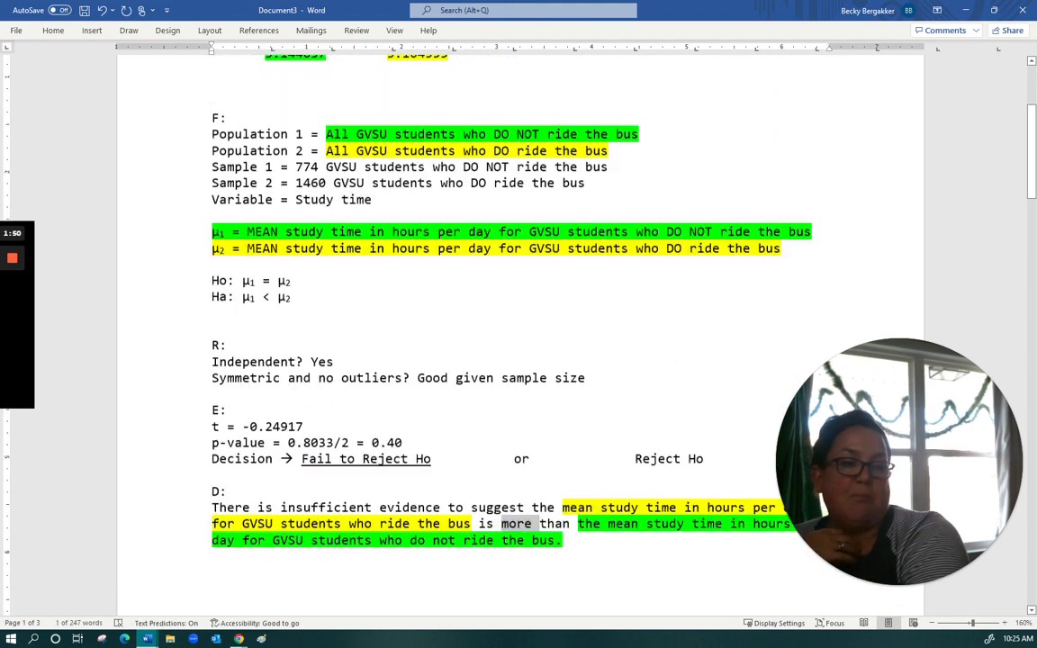
scroll(up, 3)
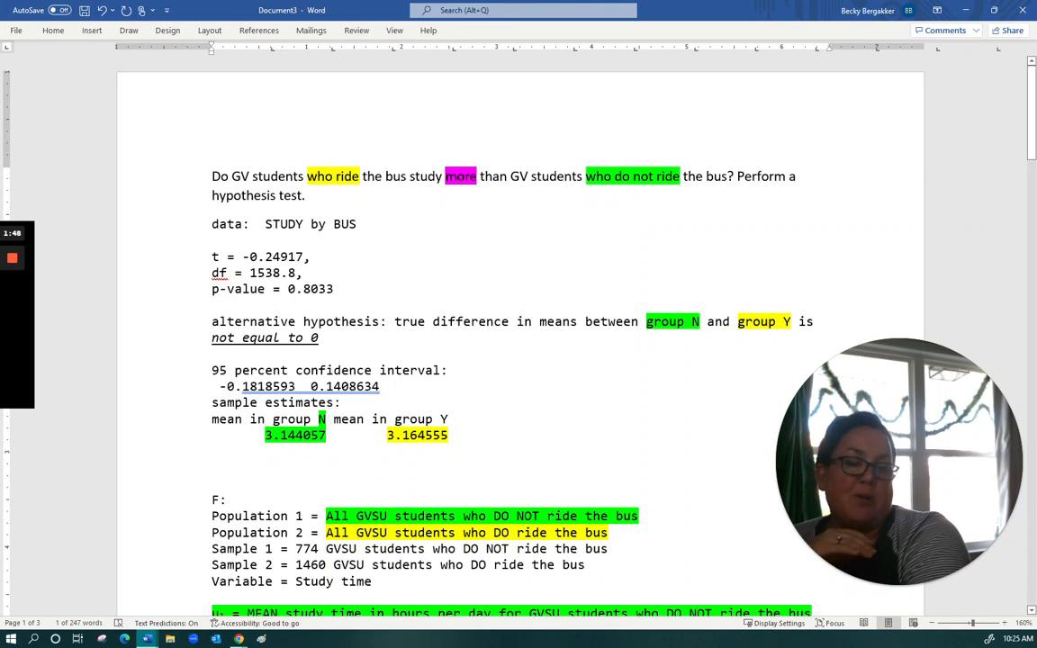
scroll(down, 3)
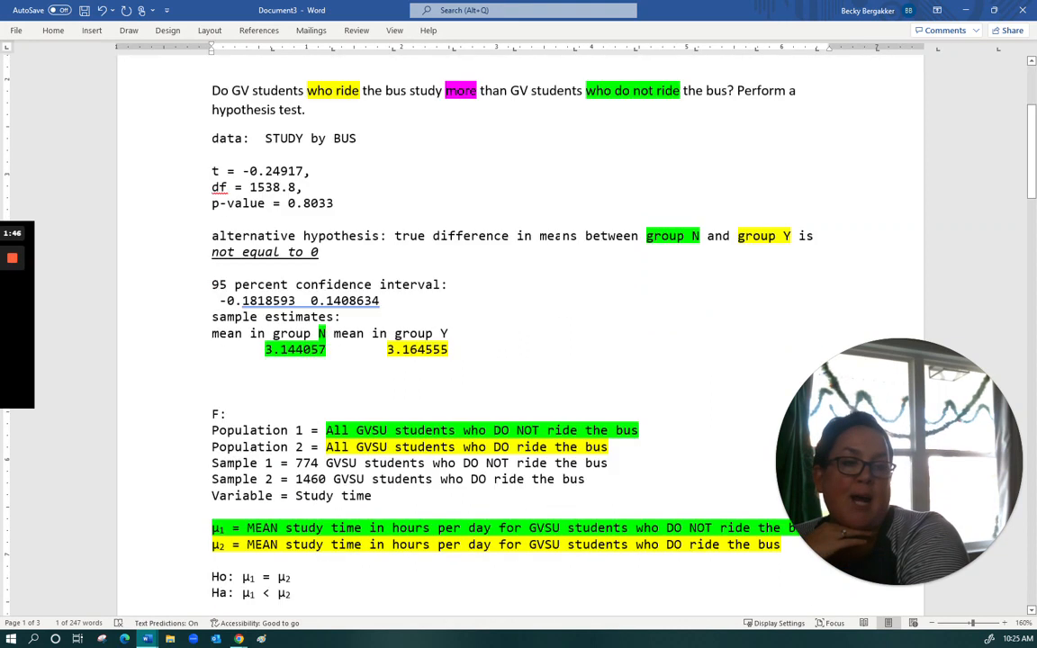
scroll(down, 3)
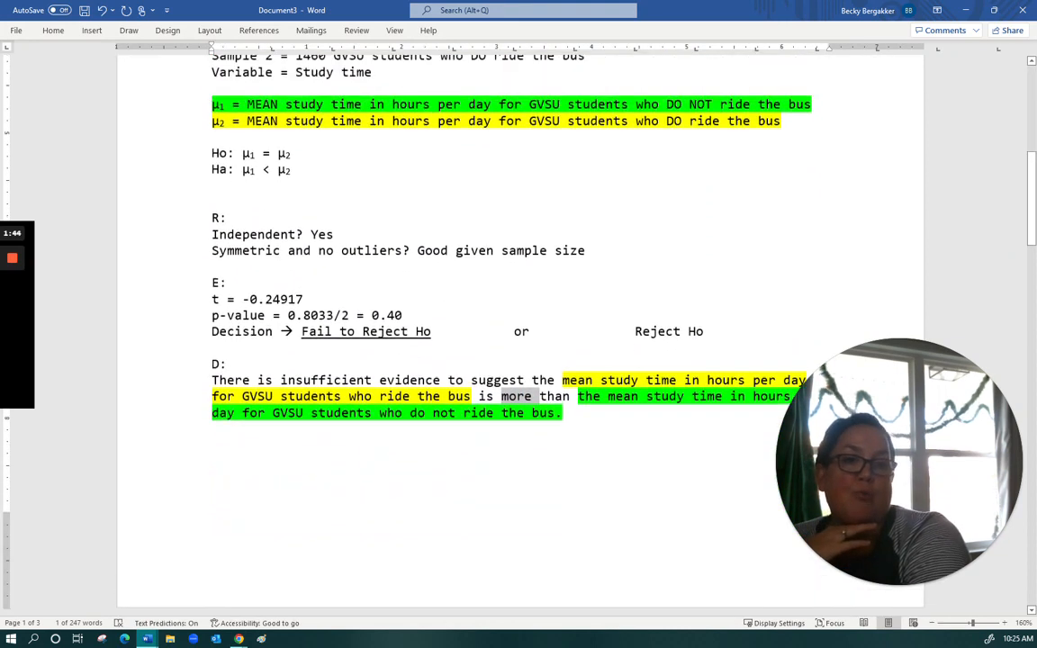